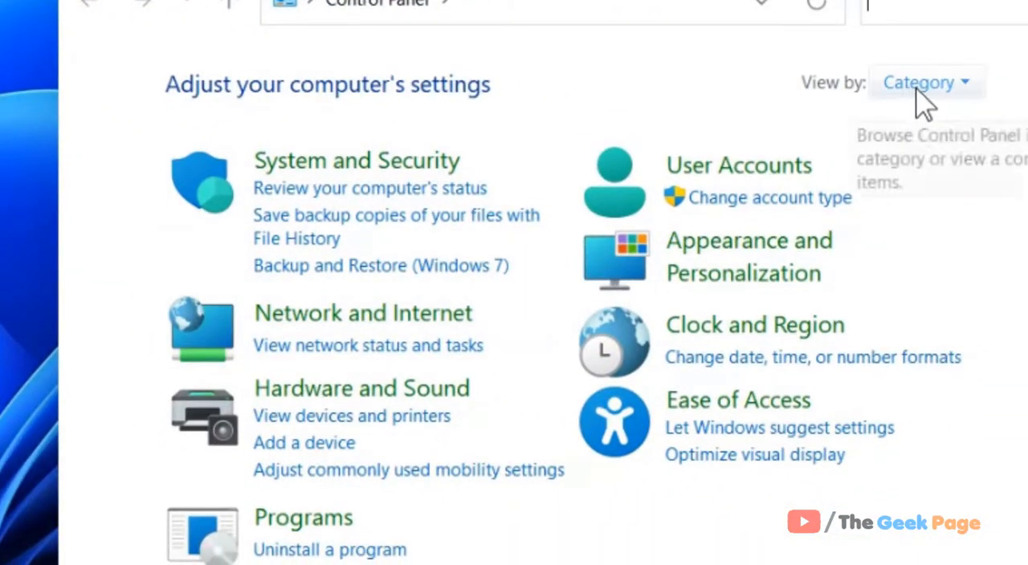
mouse_move(646, 193)
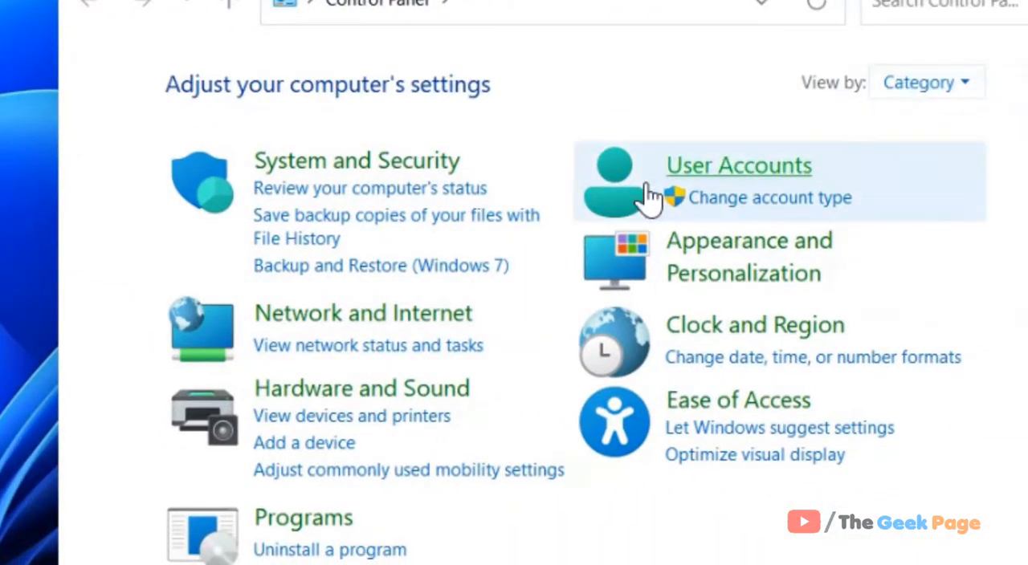
mouse_move(437, 440)
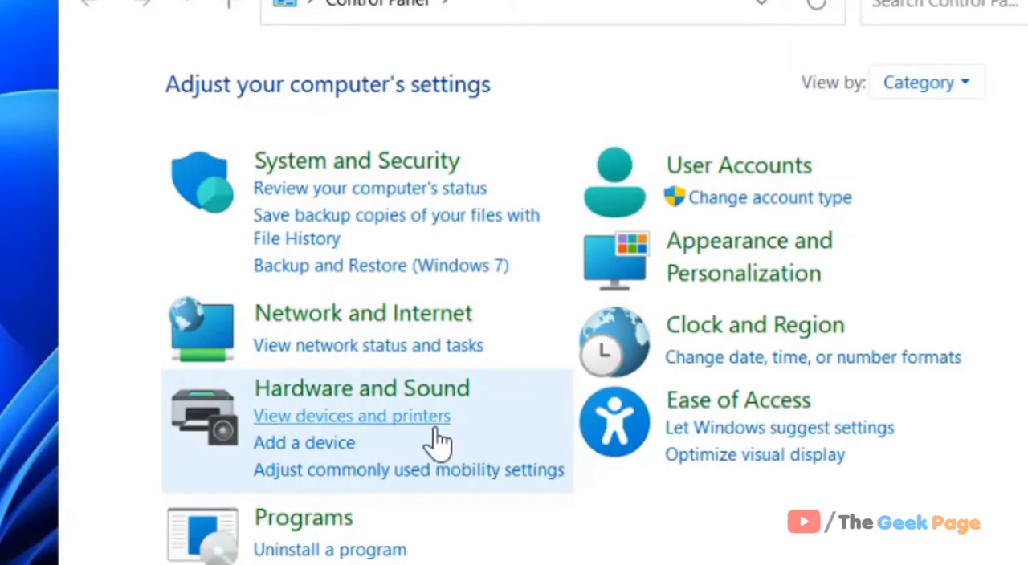
Step: Show the Devices and Printers page from Hardware and Sound's 'View devices and printers' link
left_click(351, 416)
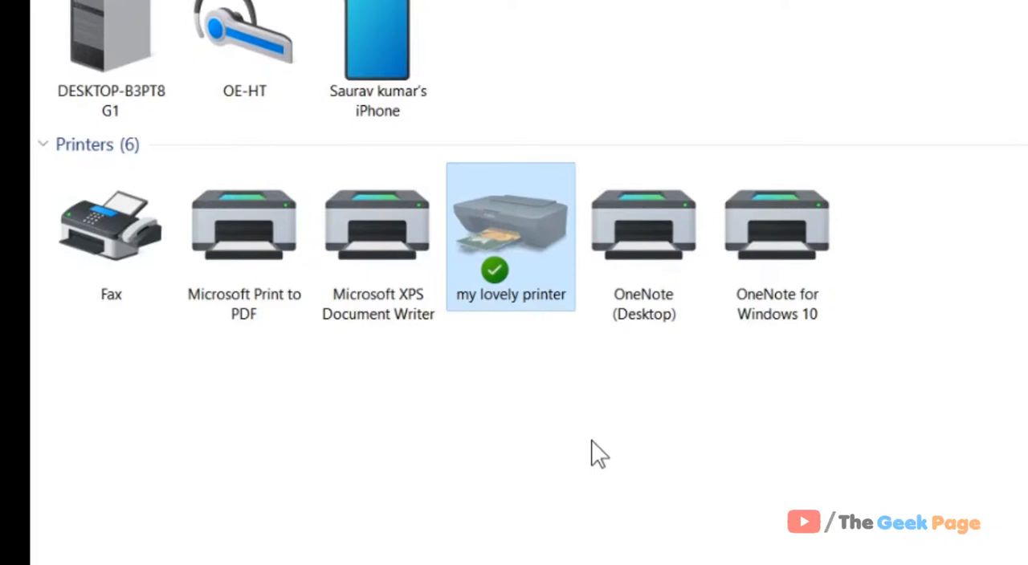
mouse_move(538, 273)
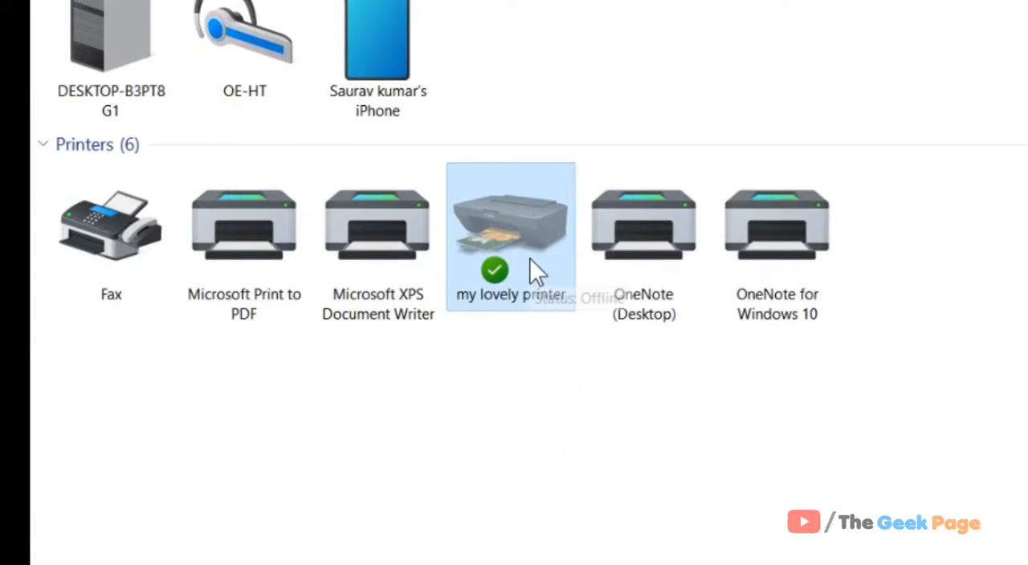
Step: Show 'my lovely printer' Printer properties on the Ports tab with IP_192.168.1.20 checked
right_click(511, 233)
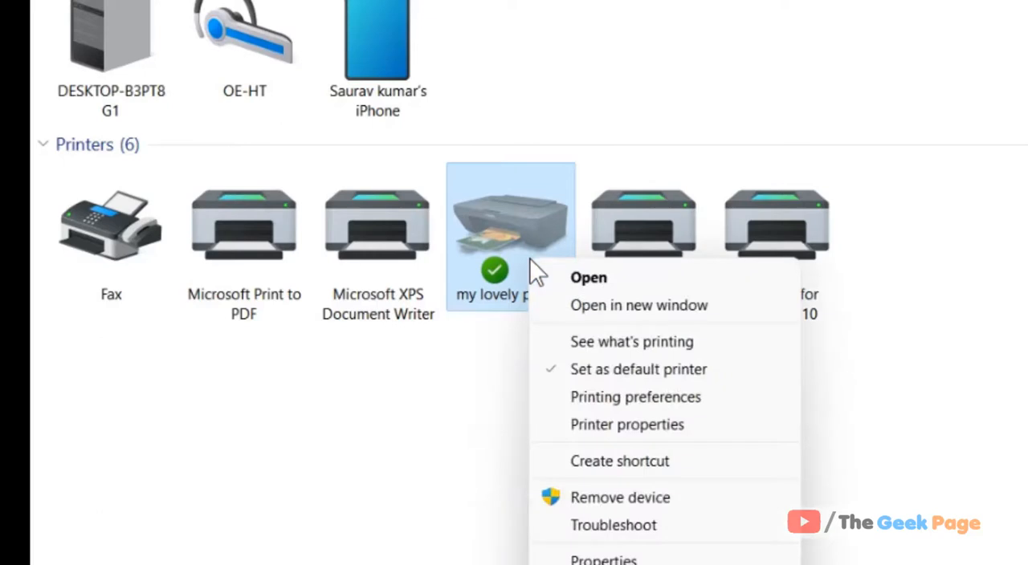
mouse_move(580, 440)
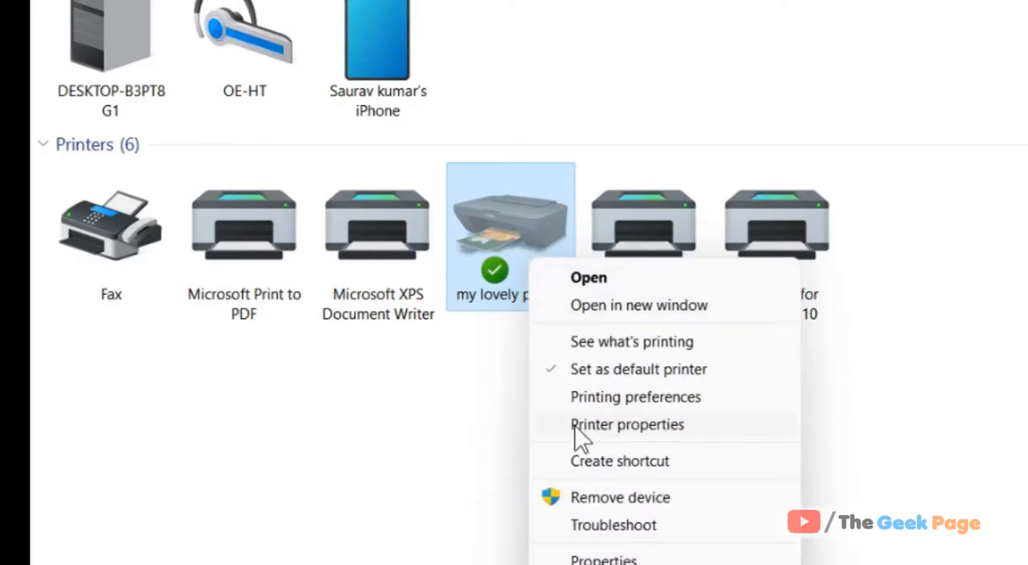
mouse_move(690, 443)
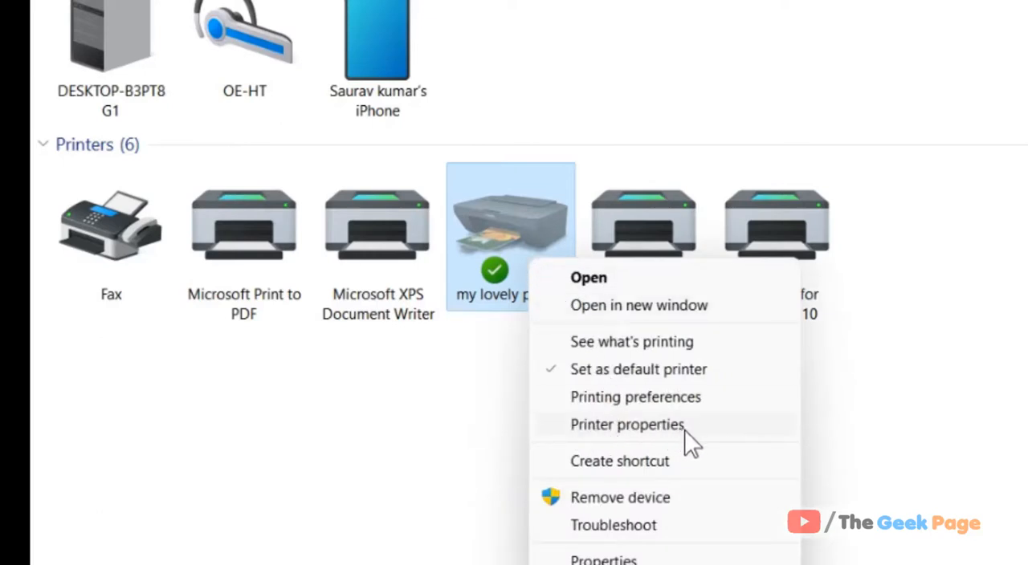
left_click(626, 424)
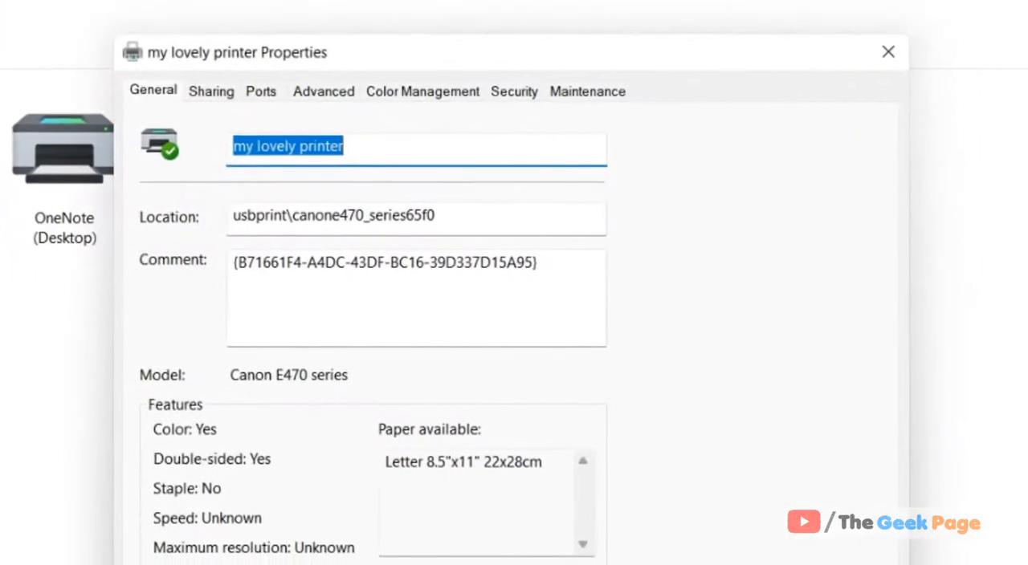
mouse_move(271, 112)
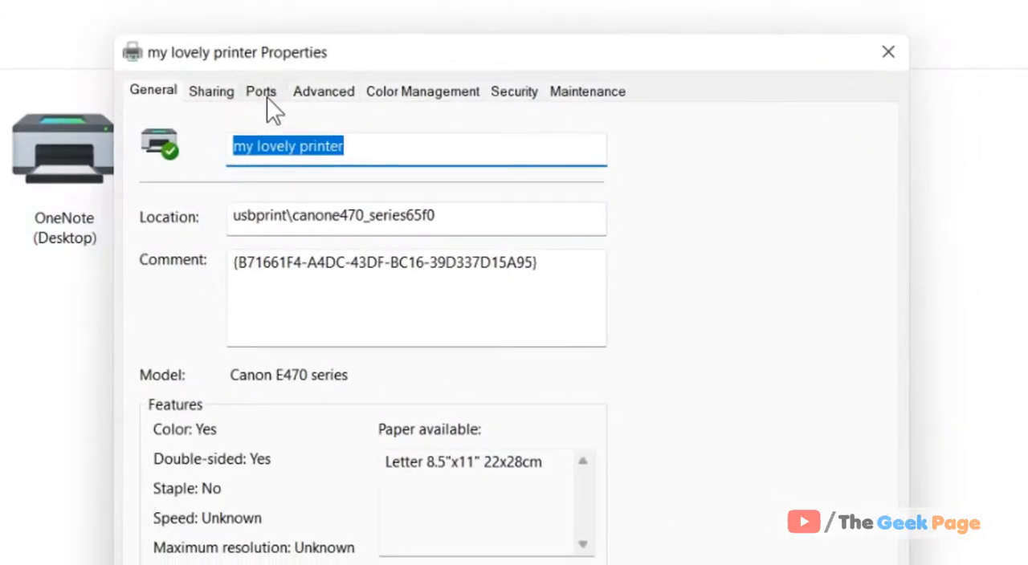
left_click(260, 90)
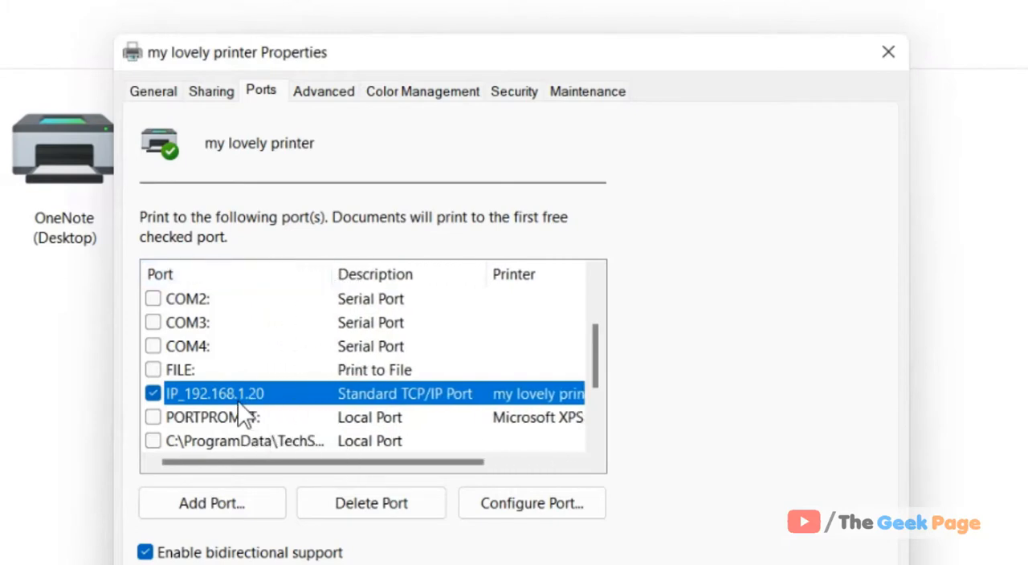
mouse_move(228, 415)
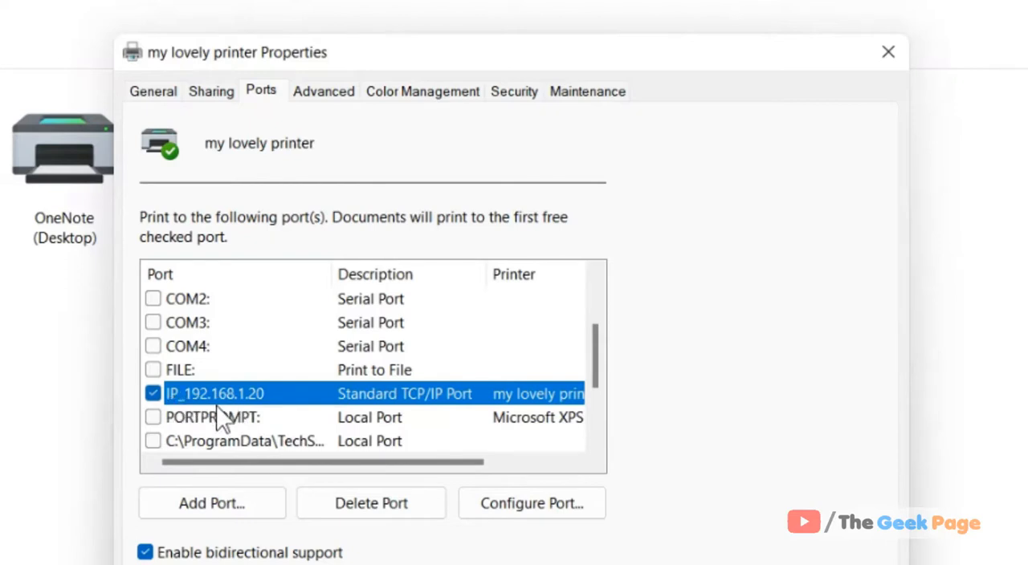
mouse_move(338, 409)
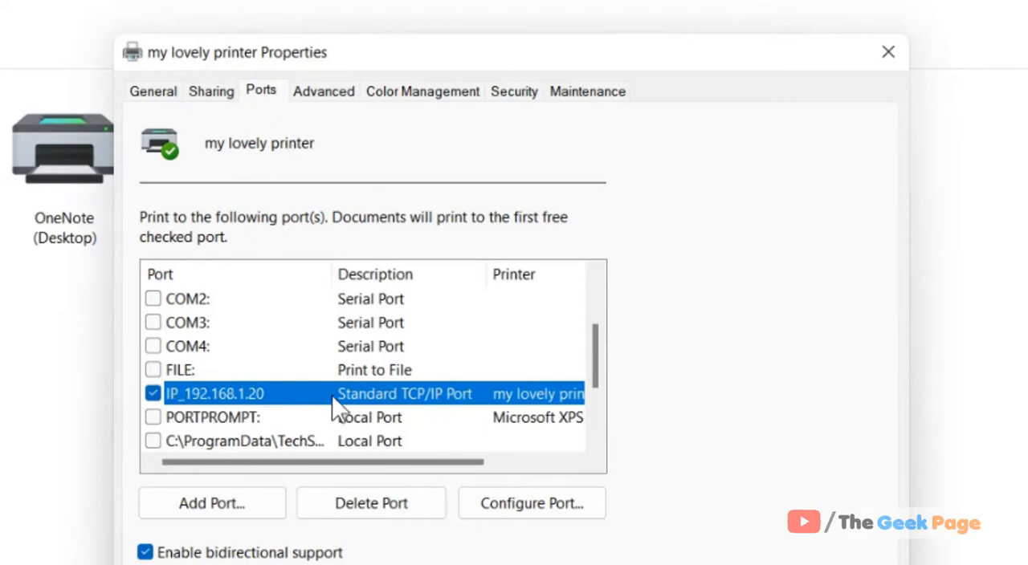
mouse_move(201, 411)
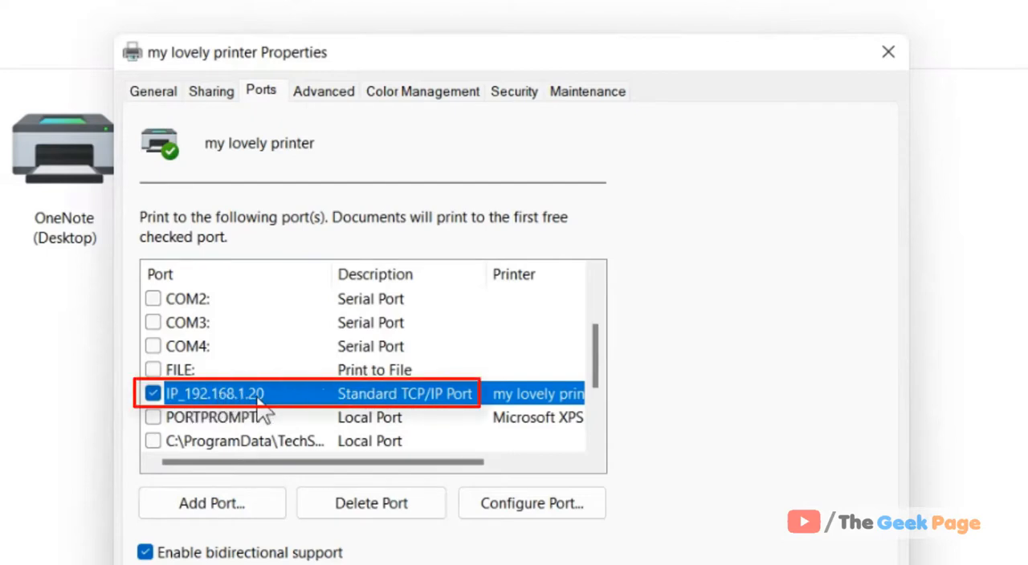
mouse_move(353, 353)
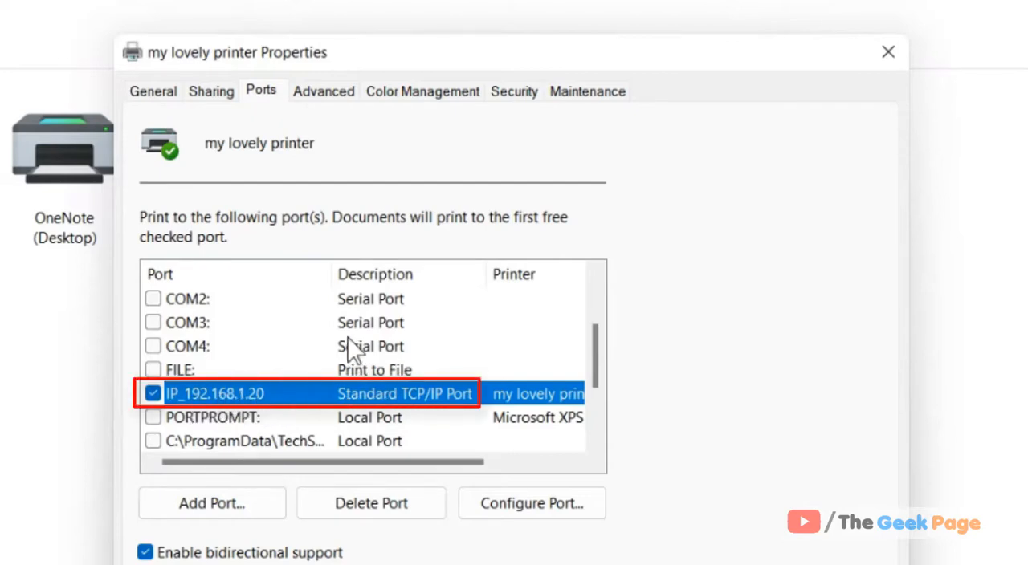